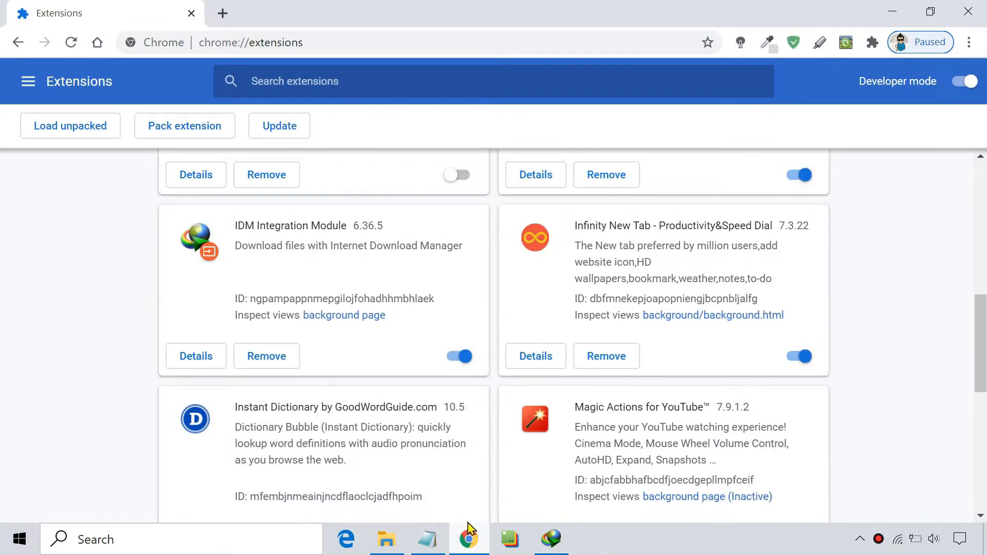
# Select the IDM Integration Module title on the extensions page and close Chrome.
pyautogui.tripleClick(308, 225)
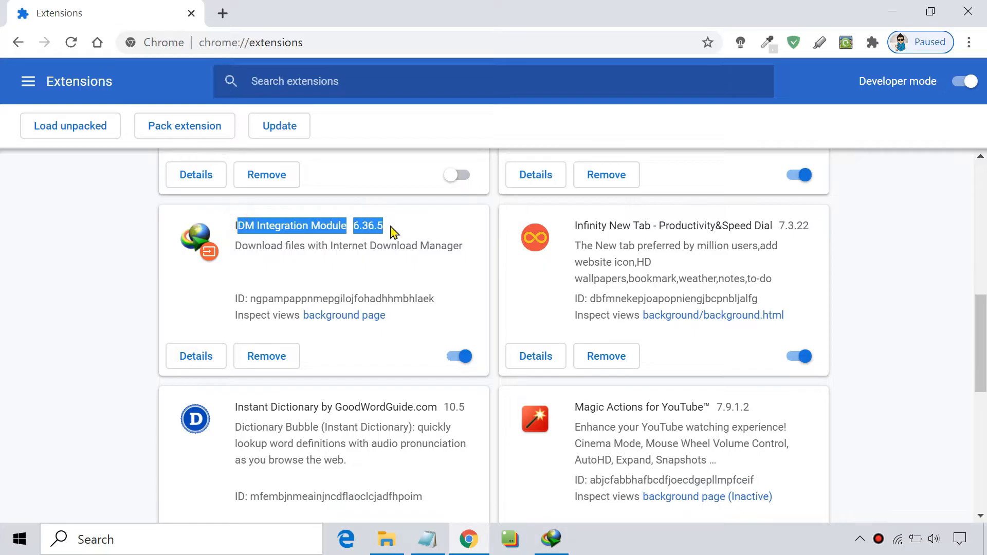
pyautogui.moveTo(378, 267)
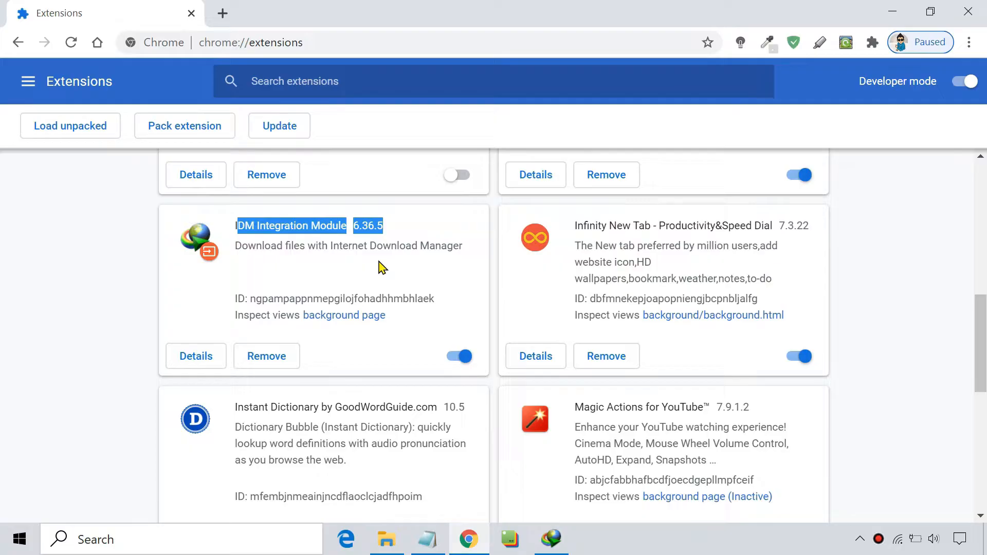
pyautogui.click(551, 539)
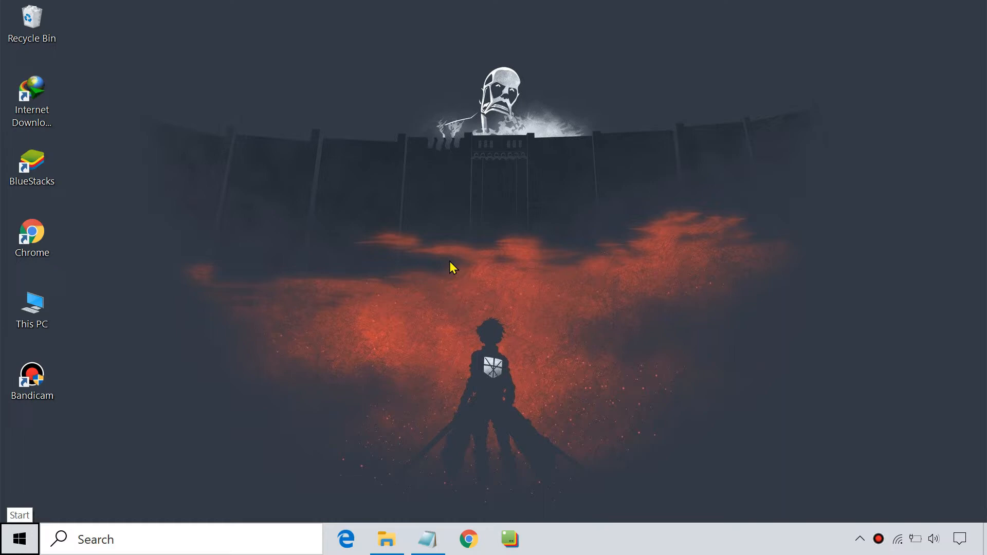
pyautogui.doubleClick(32, 100)
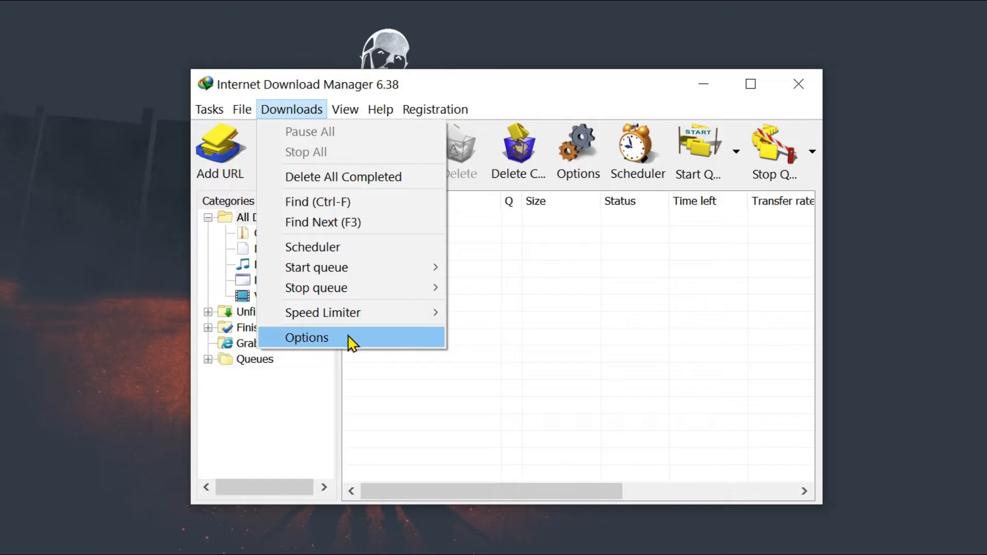
pyautogui.click(307, 337)
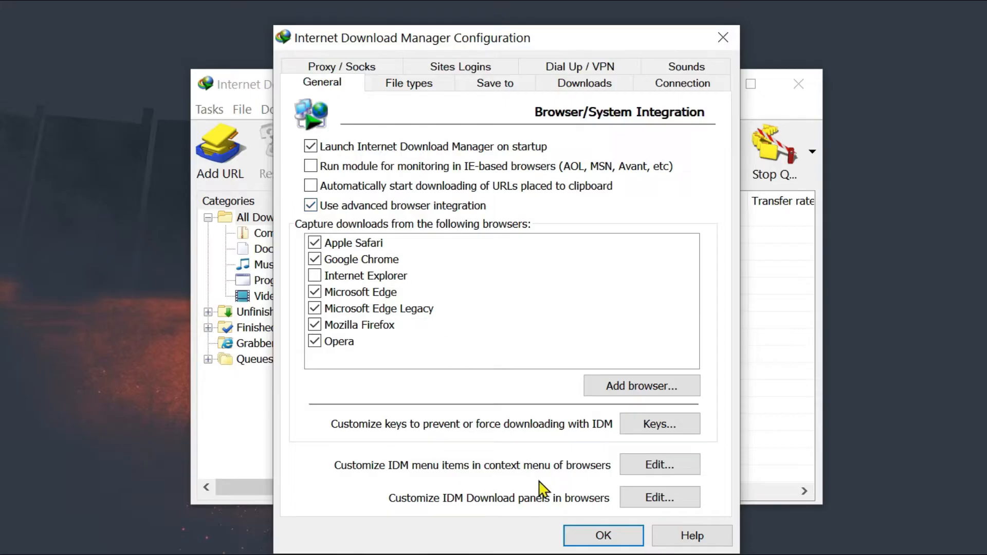
pyautogui.click(601, 536)
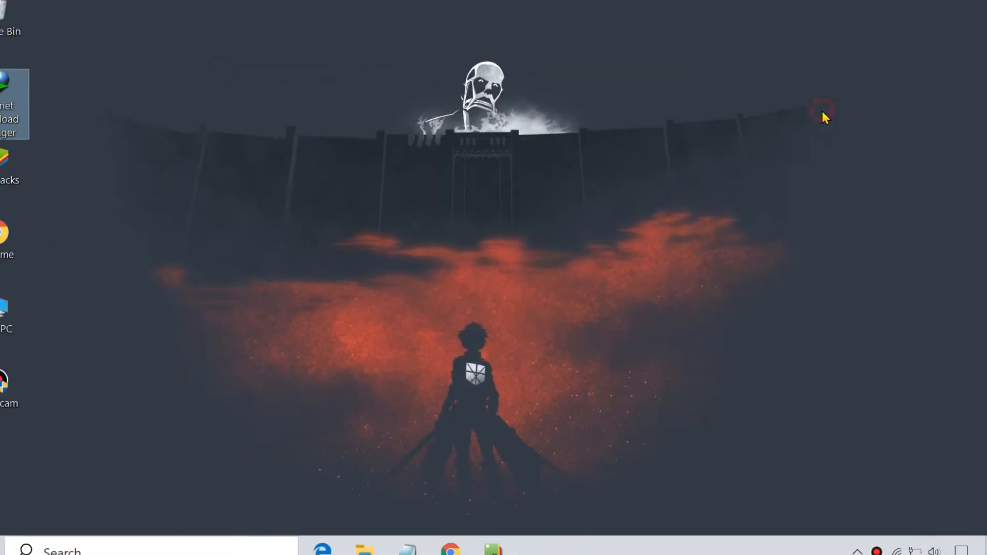
# Reopen Chrome and reach the extensions page via More tools > Extensions.
pyautogui.click(450, 550)
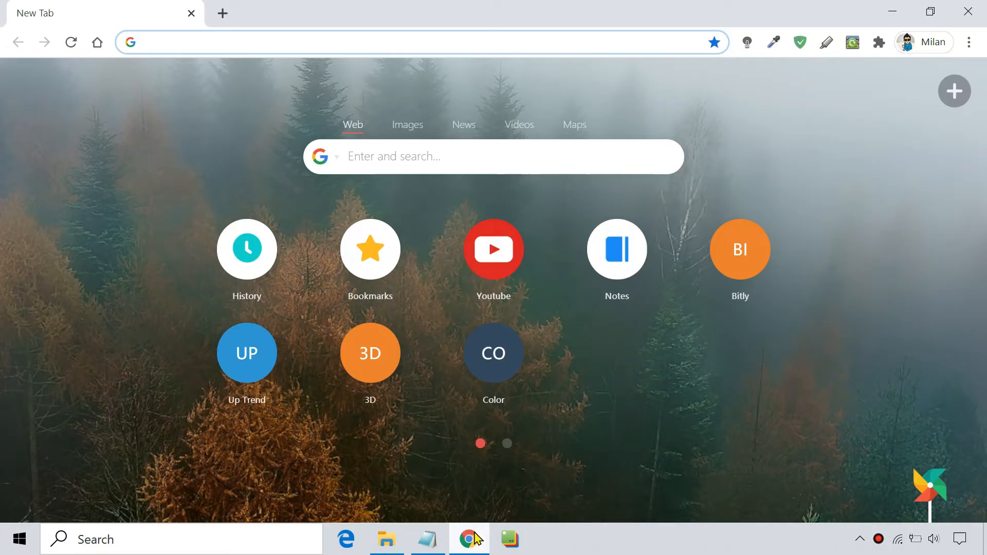
pyautogui.click(968, 42)
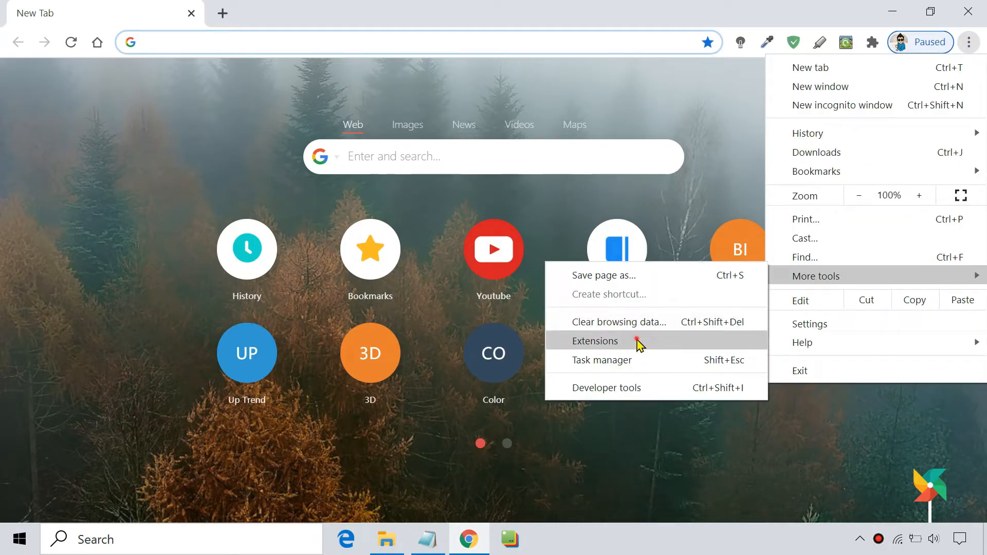
pyautogui.click(593, 341)
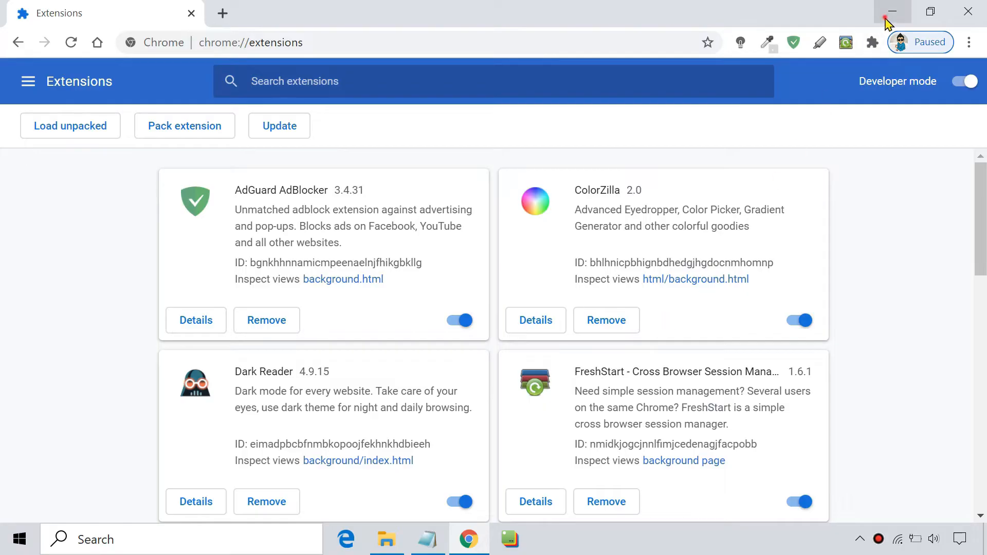
# From the IDM desktop shortcut's file location, locate and select IDMGCExt.crx.
pyautogui.click(890, 12)
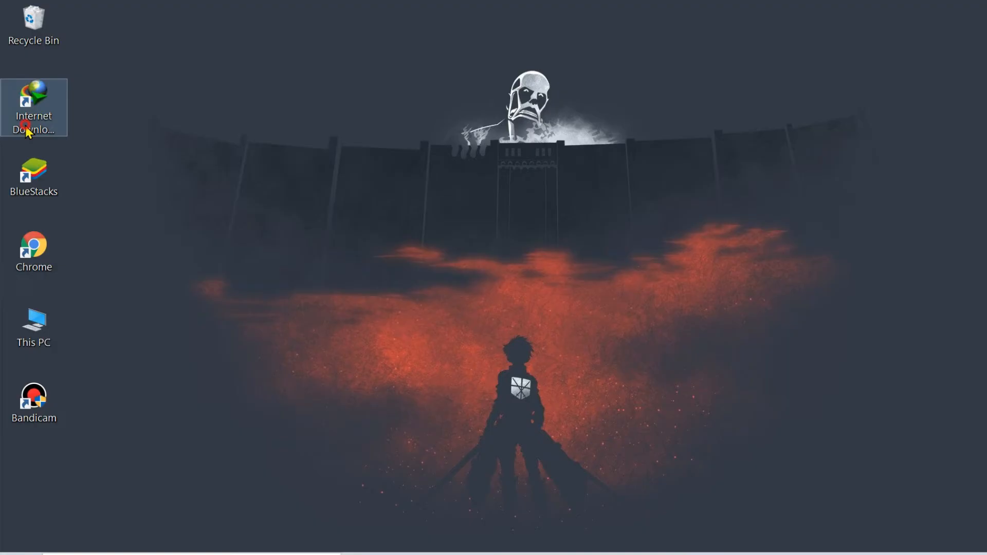
pyautogui.rightClick(33, 107)
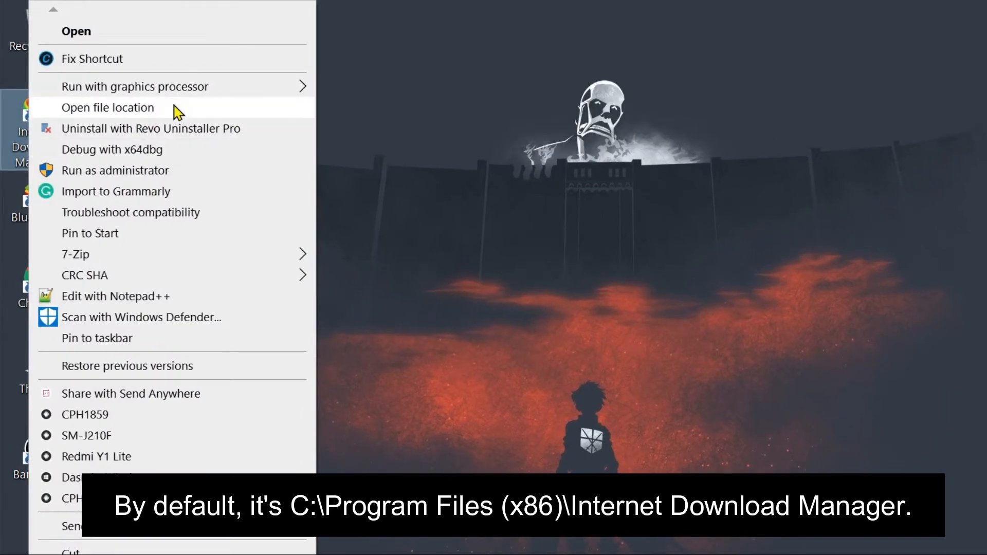
pyautogui.click(108, 107)
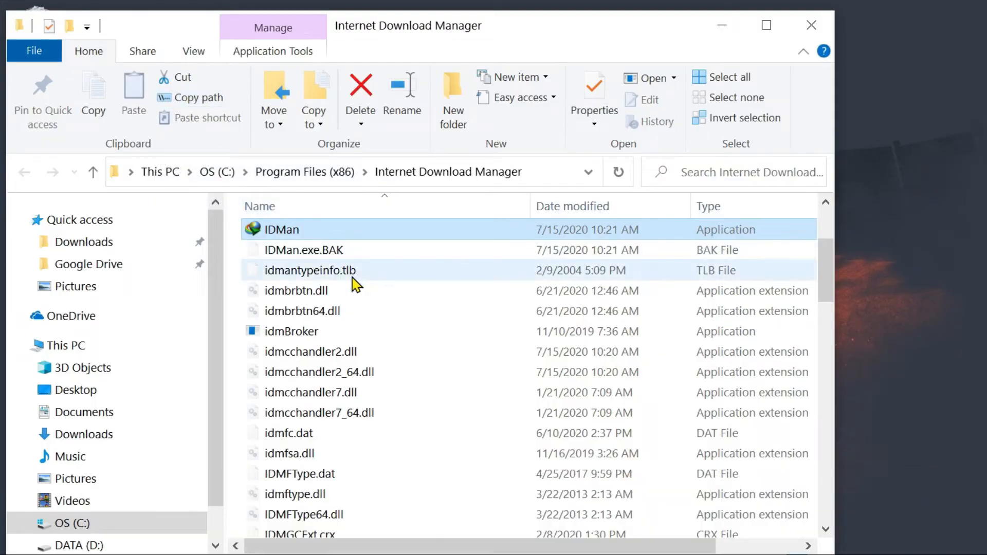
pyautogui.scroll(-3)
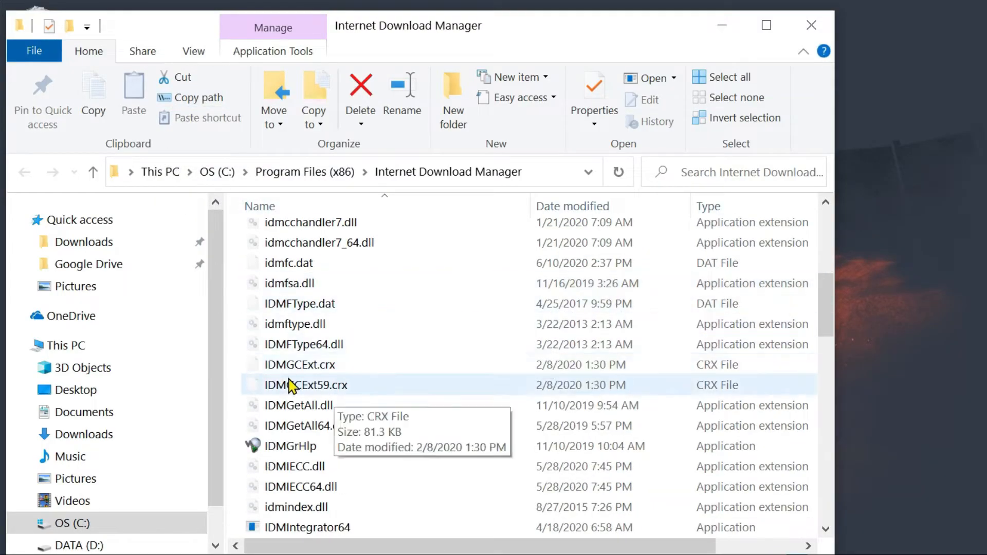
pyautogui.click(300, 364)
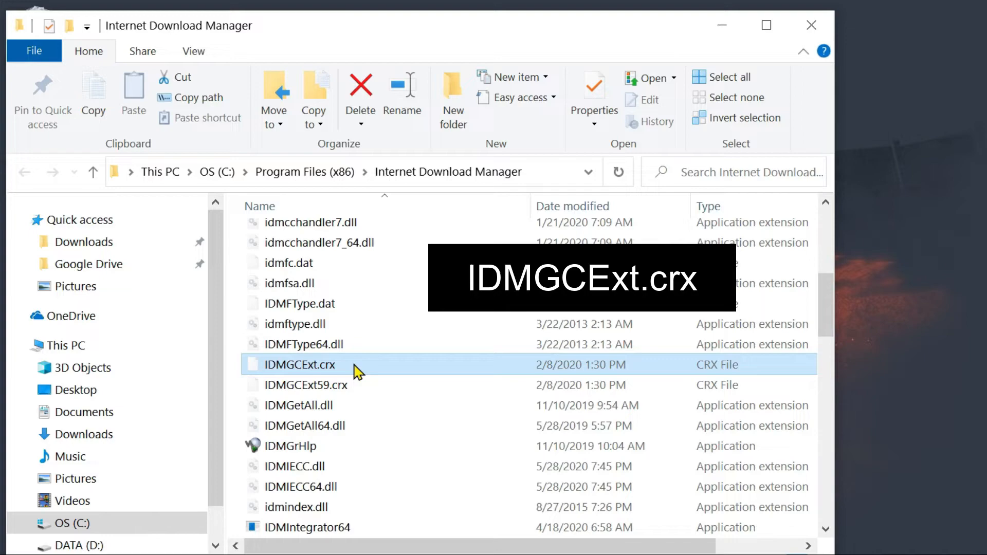
# Install IDMGCExt.crx in Chrome, confirm adding IDM Integration Module, and test a download link.
pyautogui.click(469, 539)
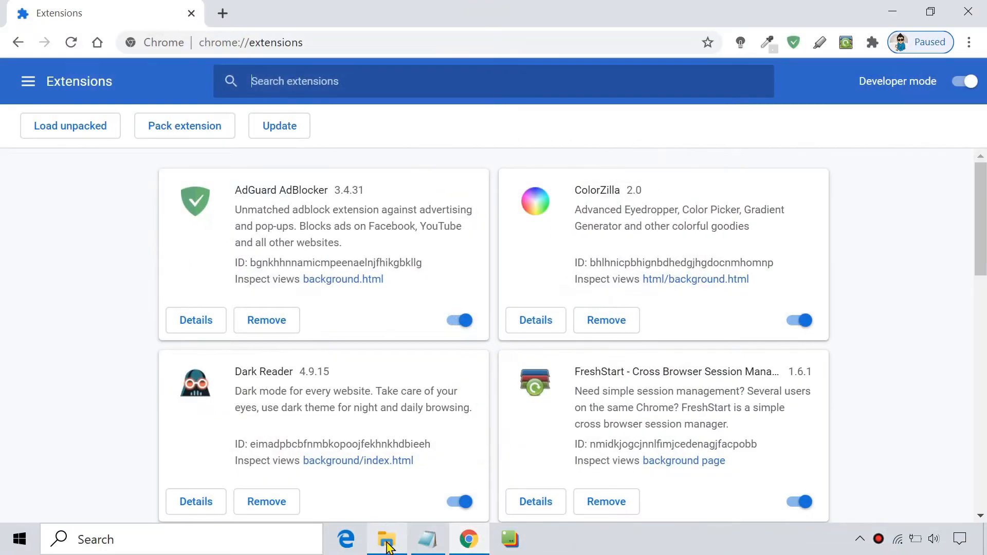
pyautogui.click(386, 539)
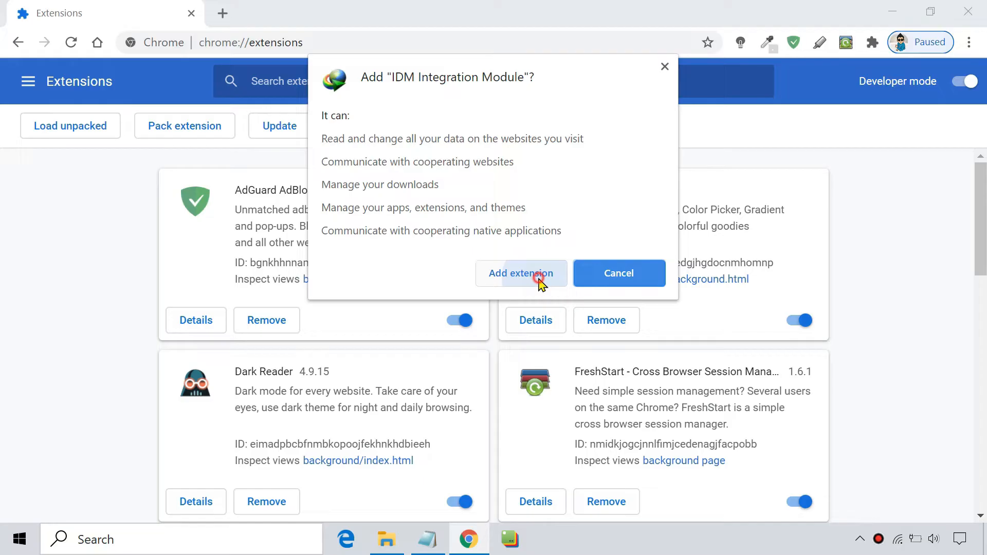
pyautogui.click(520, 274)
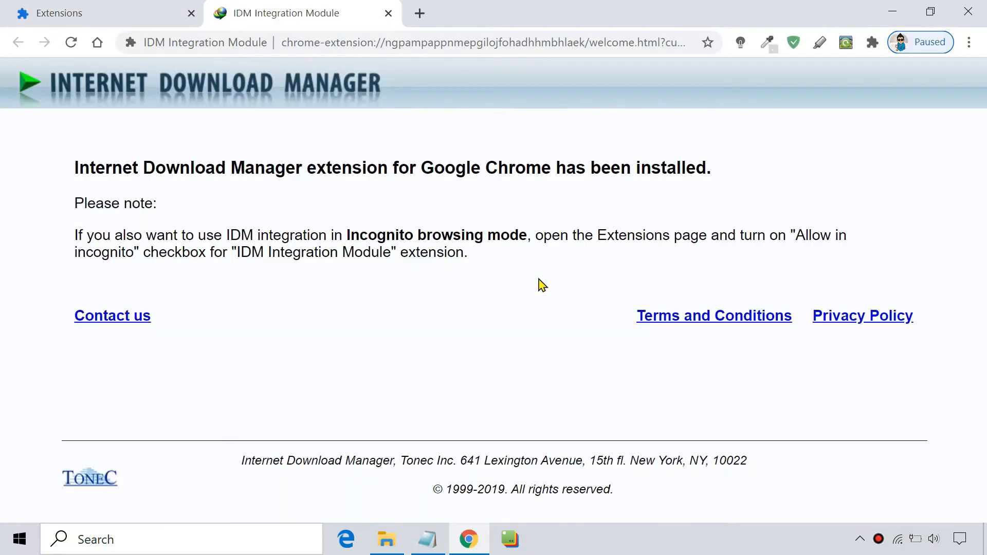
pyautogui.click(388, 13)
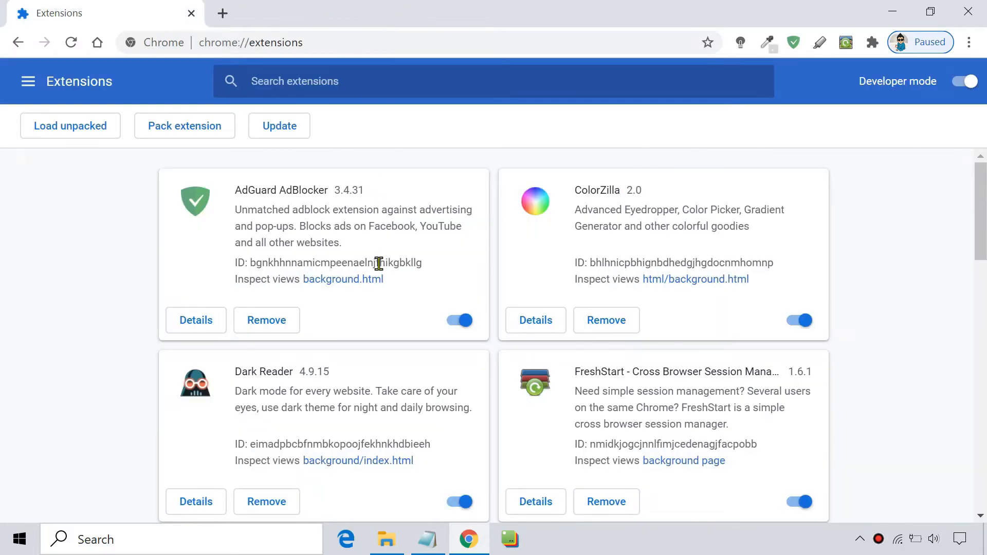
pyautogui.scroll(-3)
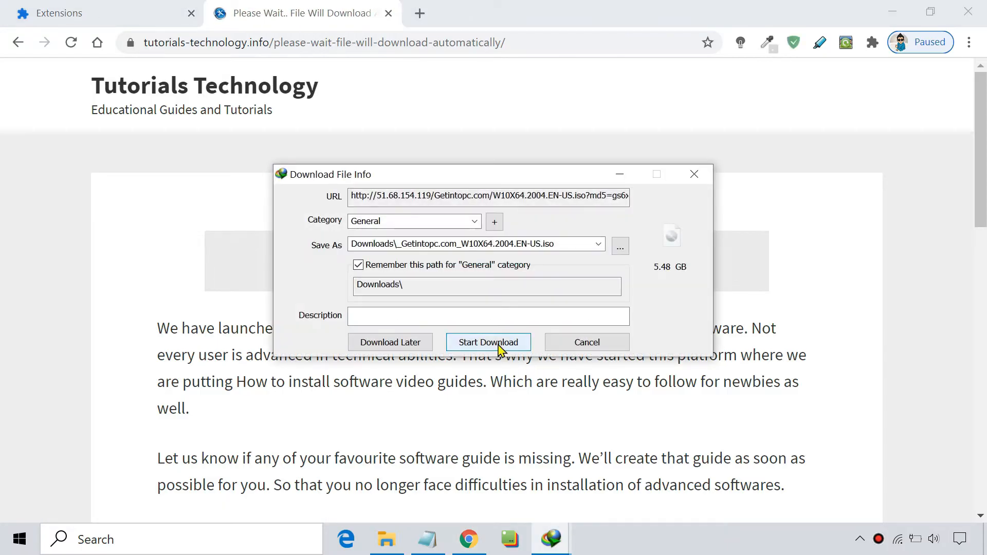
# Start downloading the captured 5.48 GB Windows ISO in Internet Download Manager.
pyautogui.click(488, 342)
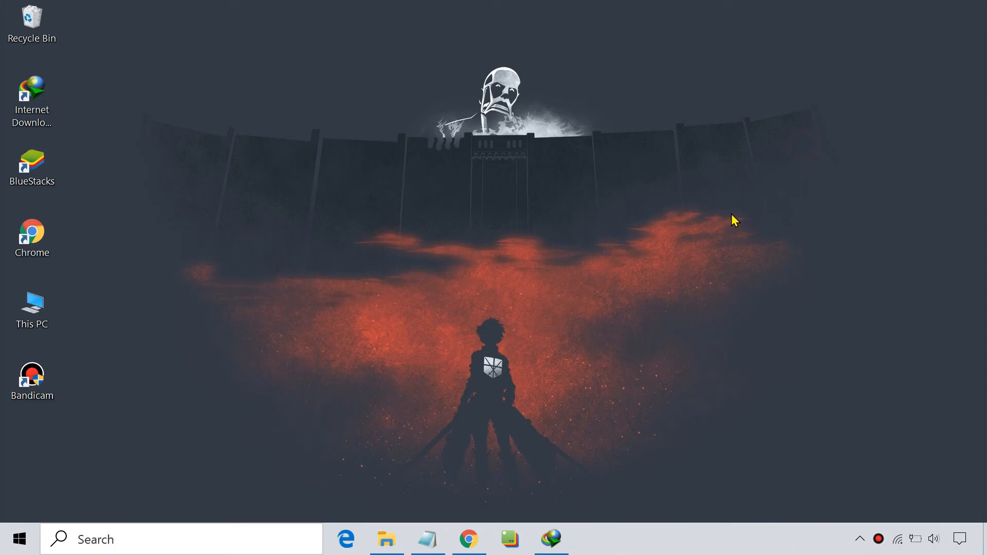
# Reopen Chrome and add IDM Integration Module from its Chrome Web Store page.
pyautogui.click(469, 538)
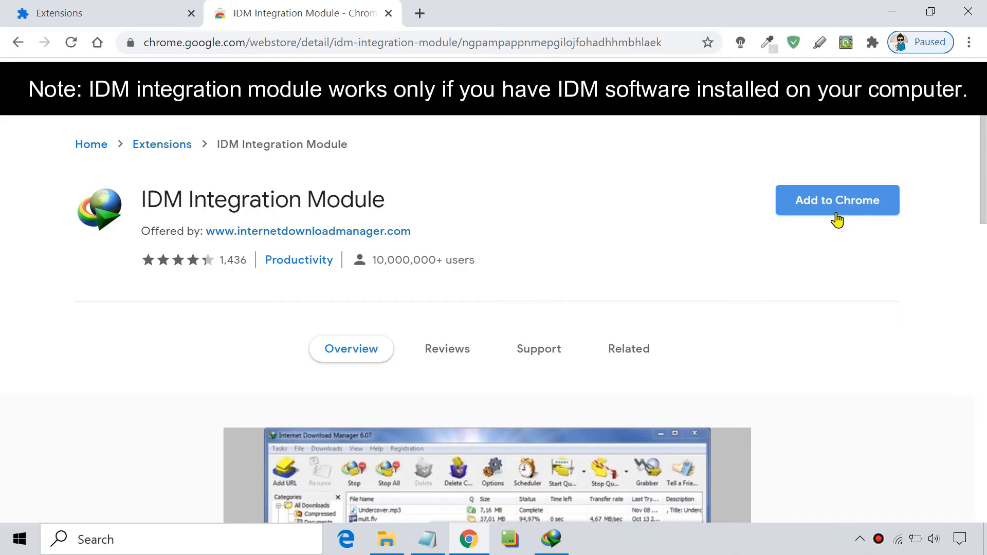
pyautogui.click(836, 200)
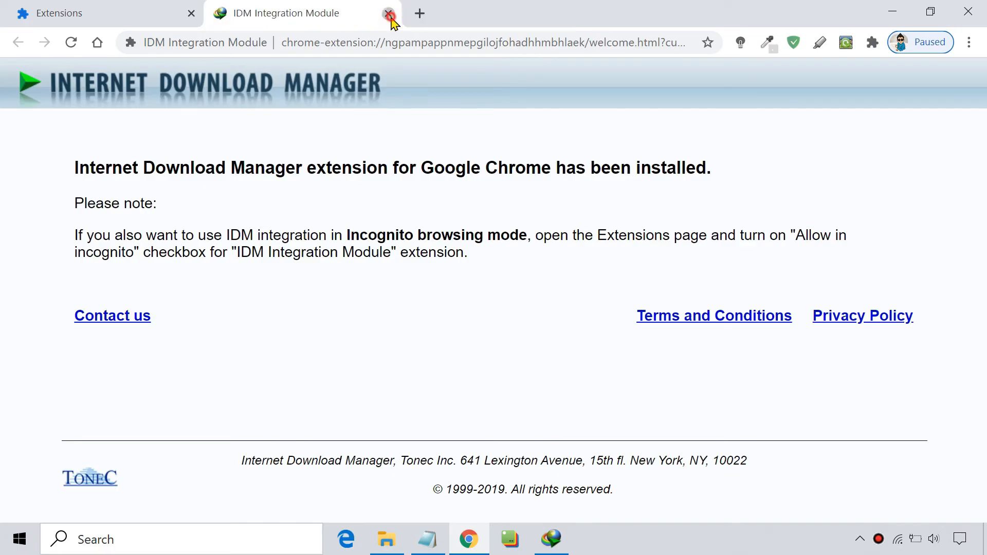
# In IDM Integration Module's details page, switch on Allow in incognito.
pyautogui.click(388, 13)
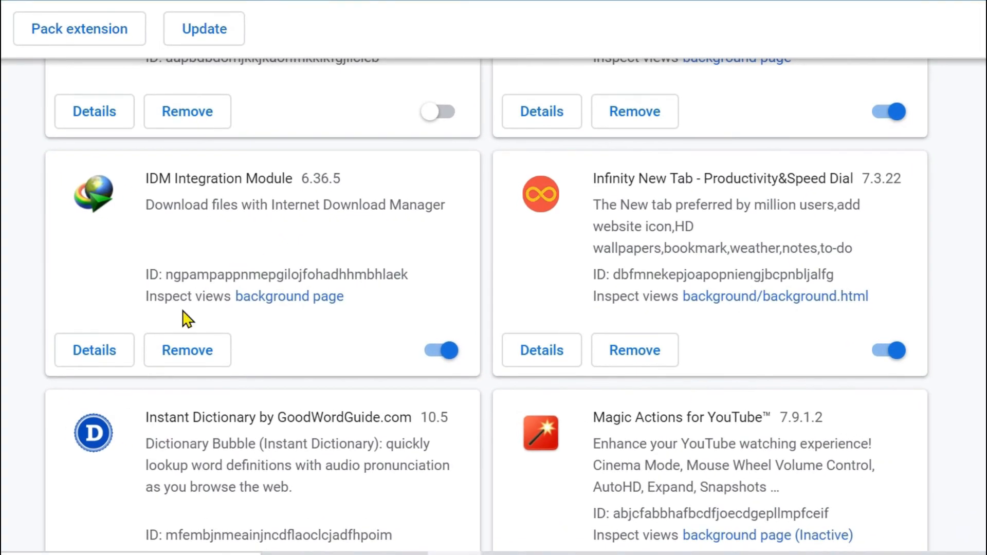
pyautogui.click(93, 349)
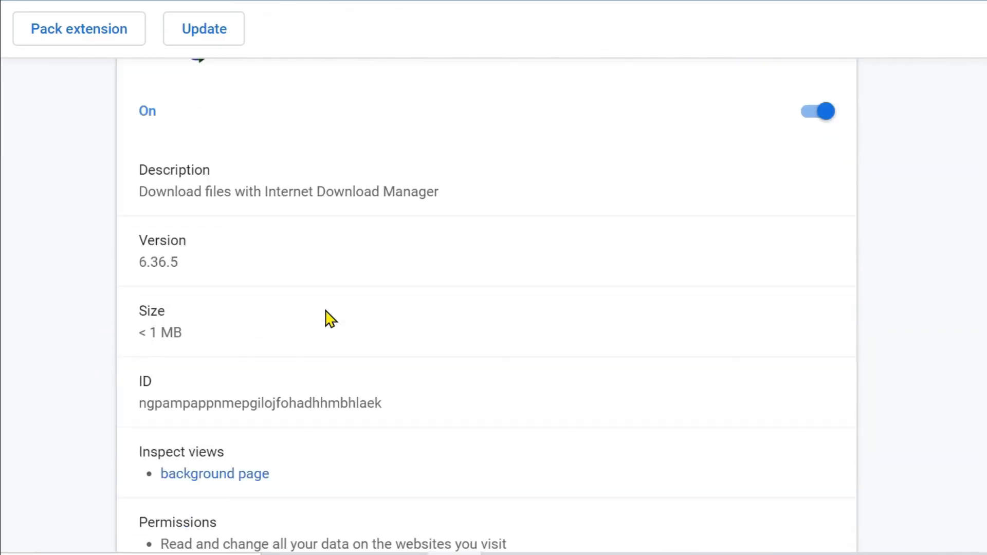
pyautogui.scroll(-3)
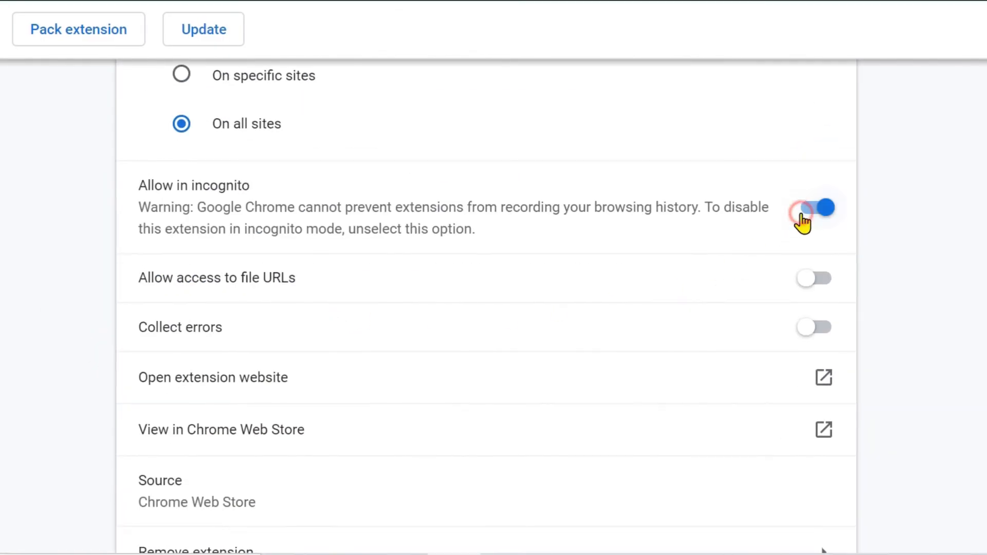